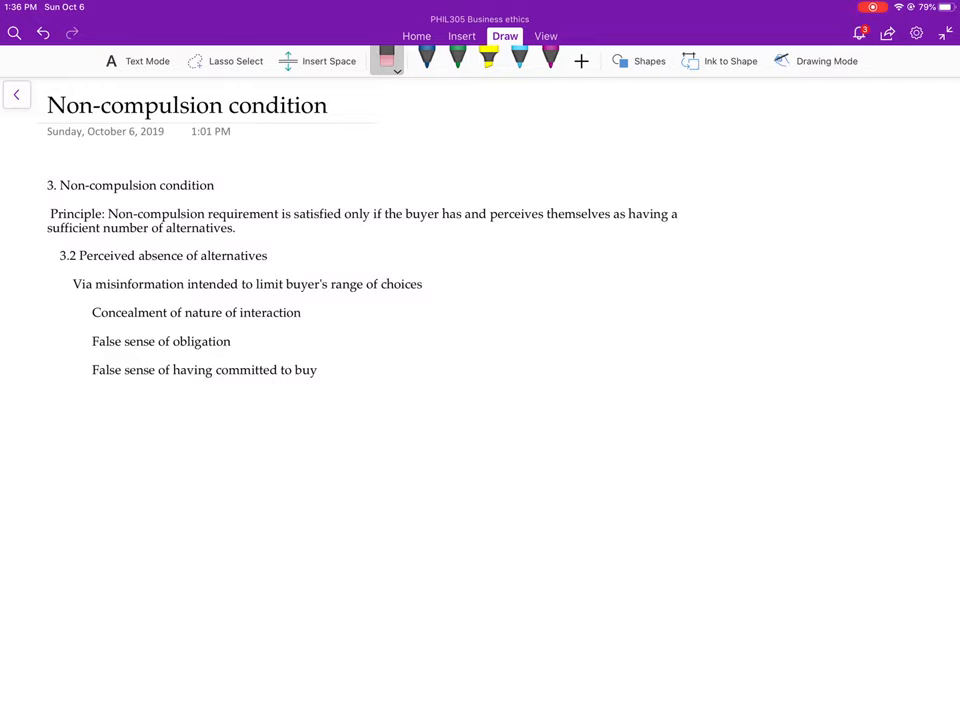
Switch to the blue pen and box 'buyer has and' in the principle sentence.
left_click(427, 57)
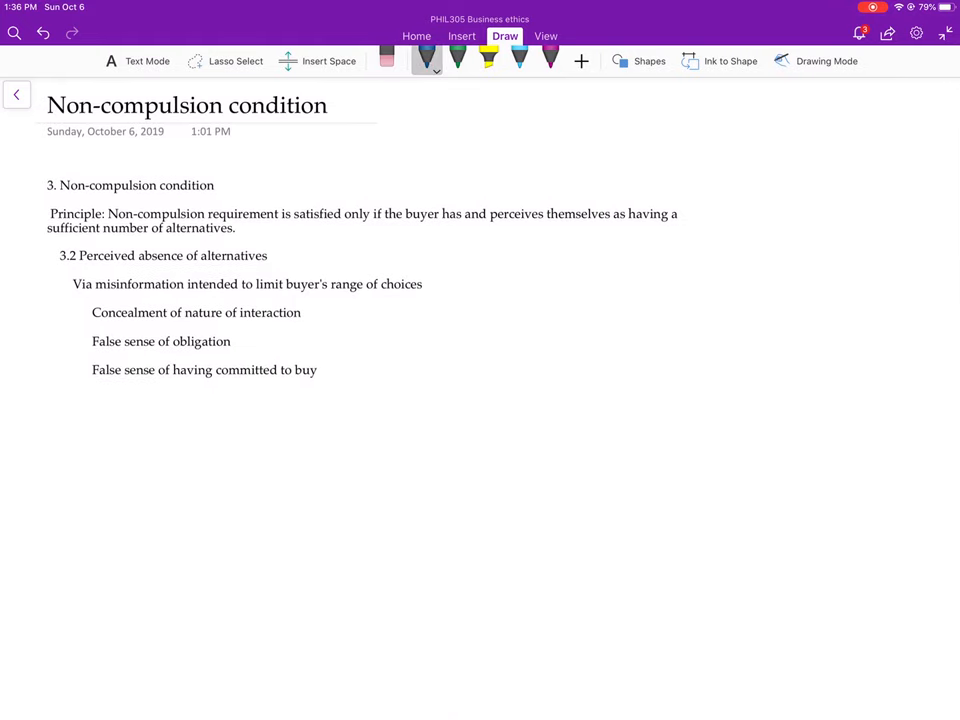
left_click_drag(400, 231, 472, 228)
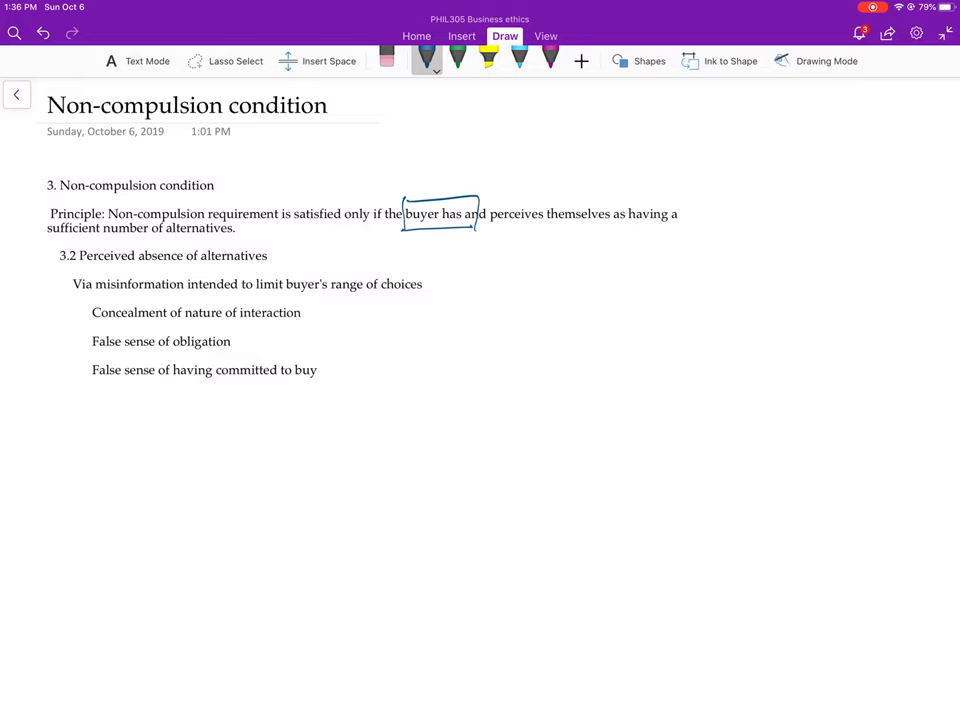
Underline 'perceives themselves as having a sufficient number of alternatives' in blue ink.
left_click_drag(485, 225, 570, 224)
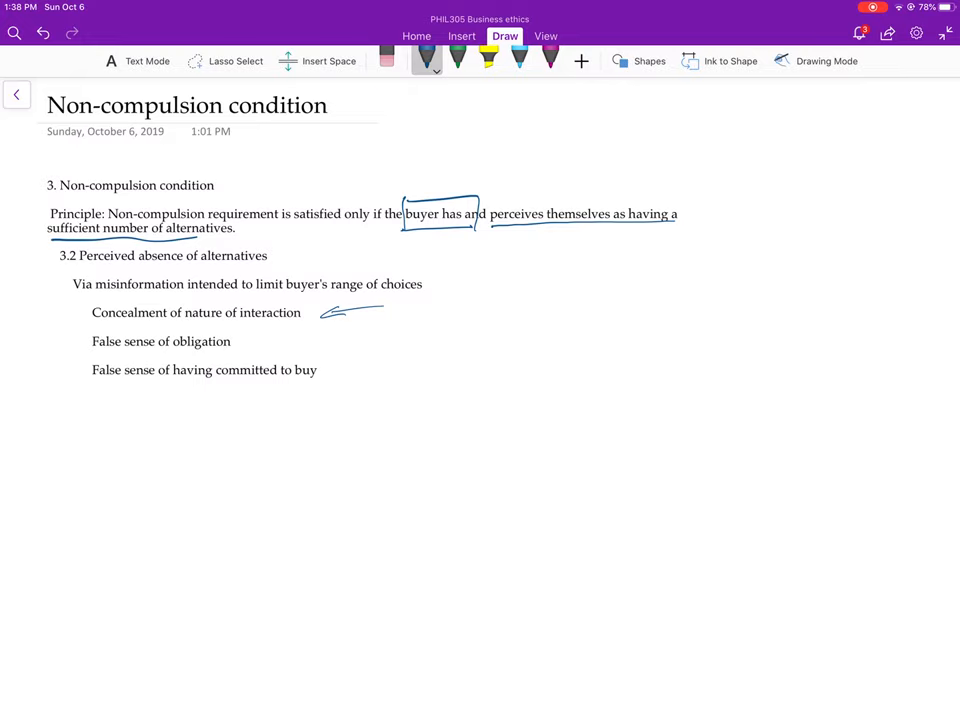
Handwrite '- survey', '- Info', '- Inspection' in blue and bracket Inspection.
left_click_drag(412, 305, 422, 315)
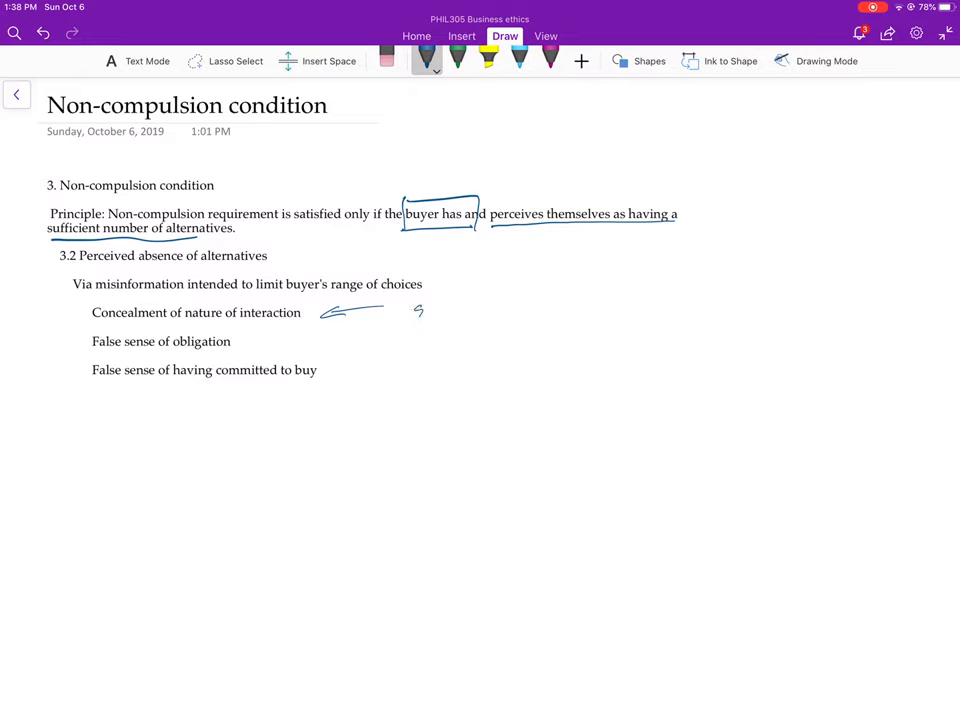
left_click_drag(405, 312, 485, 315)
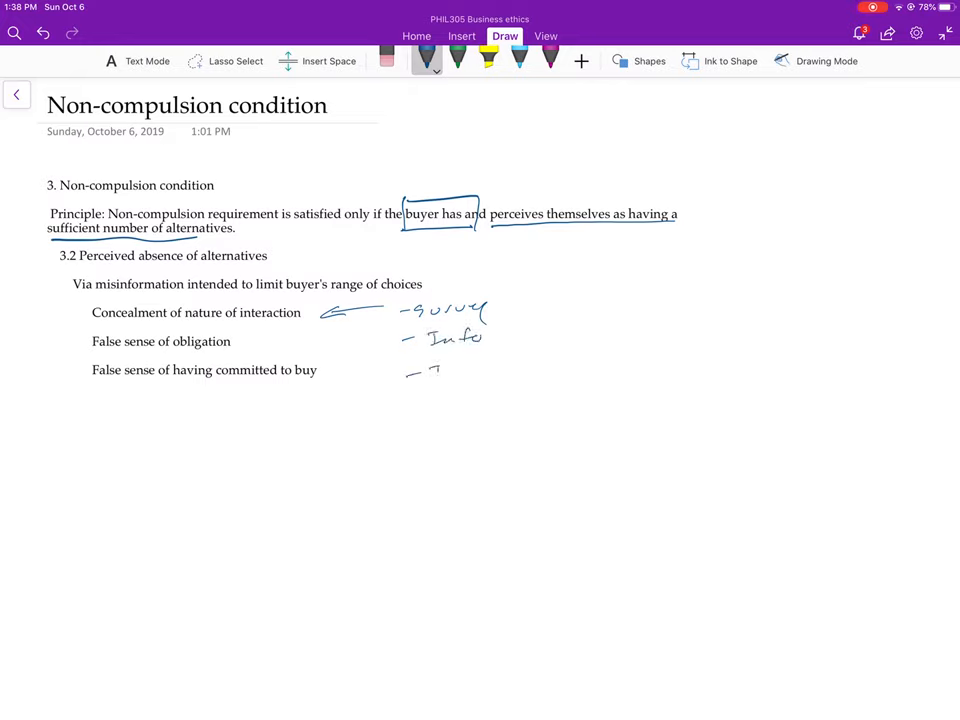
left_click_drag(420, 375, 505, 372)
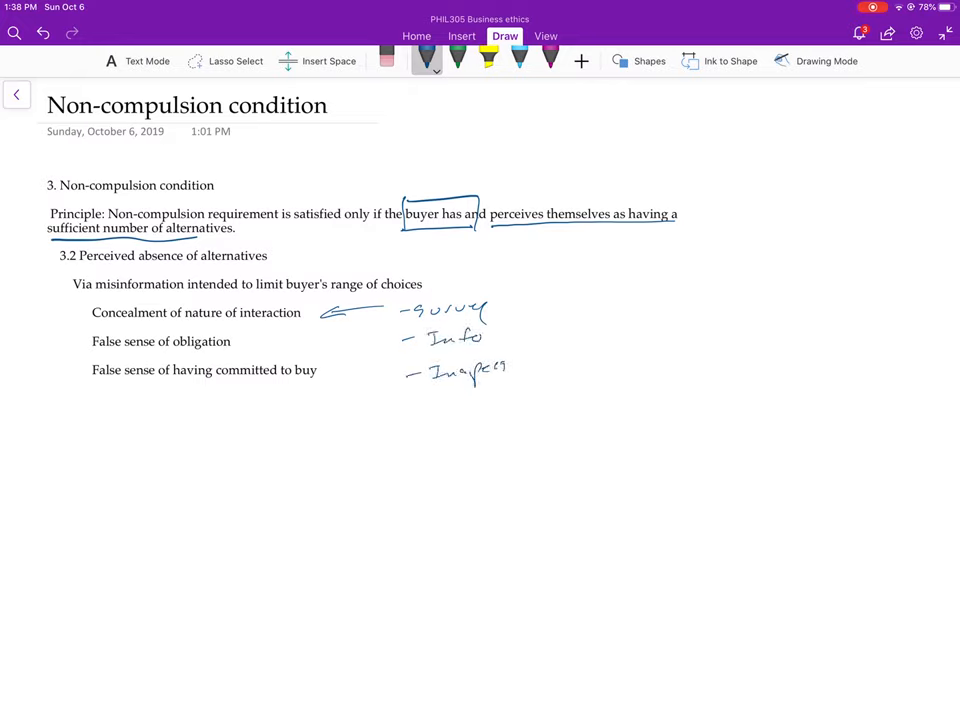
left_click_drag(490, 375, 540, 370)
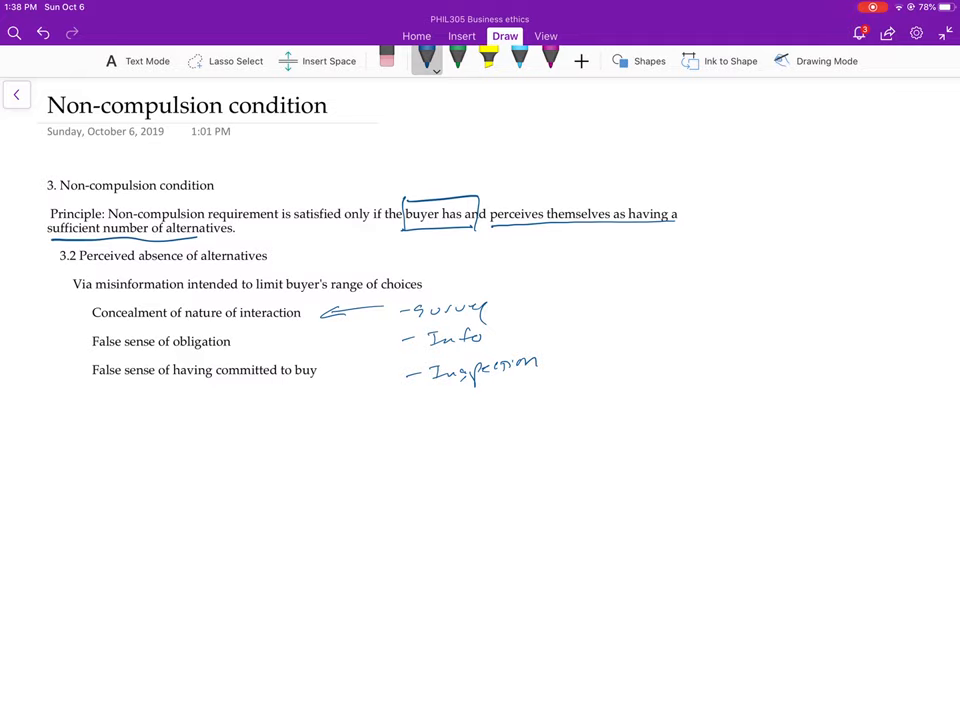
left_click_drag(410, 378, 553, 378)
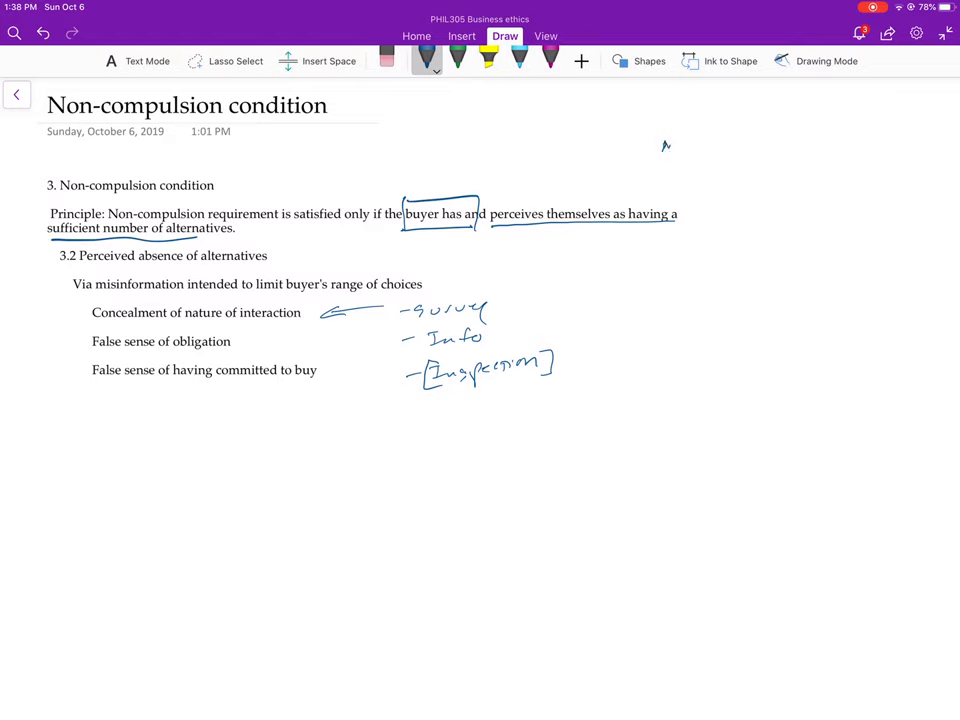
Write 'MBE' in blue ink to the right of the page title.
left_click_drag(658, 145, 712, 145)
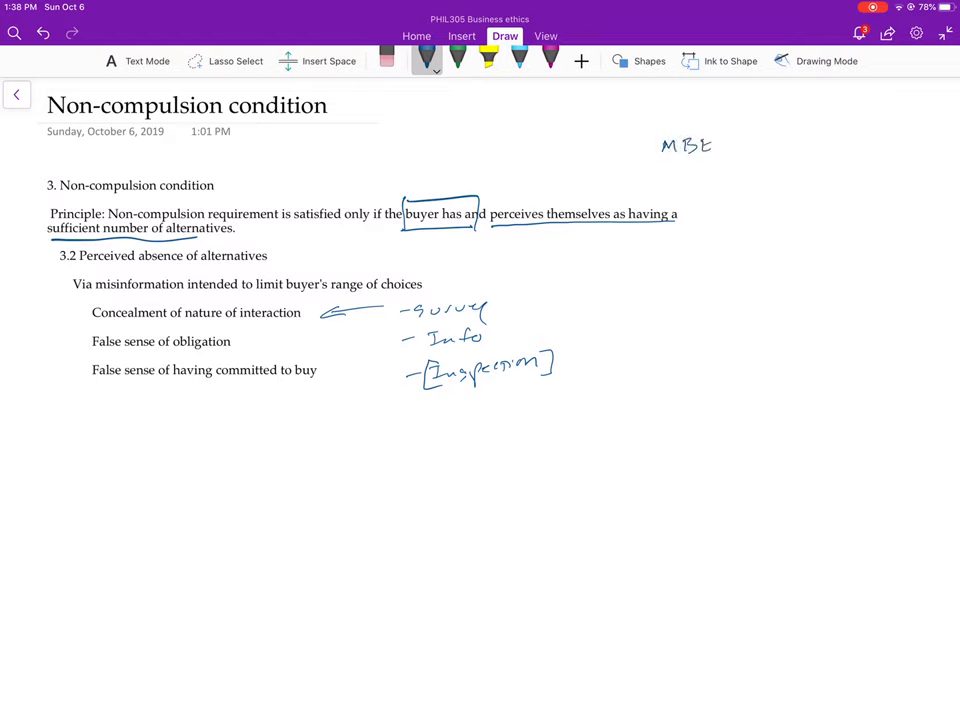
left_click_drag(650, 130, 725, 165)
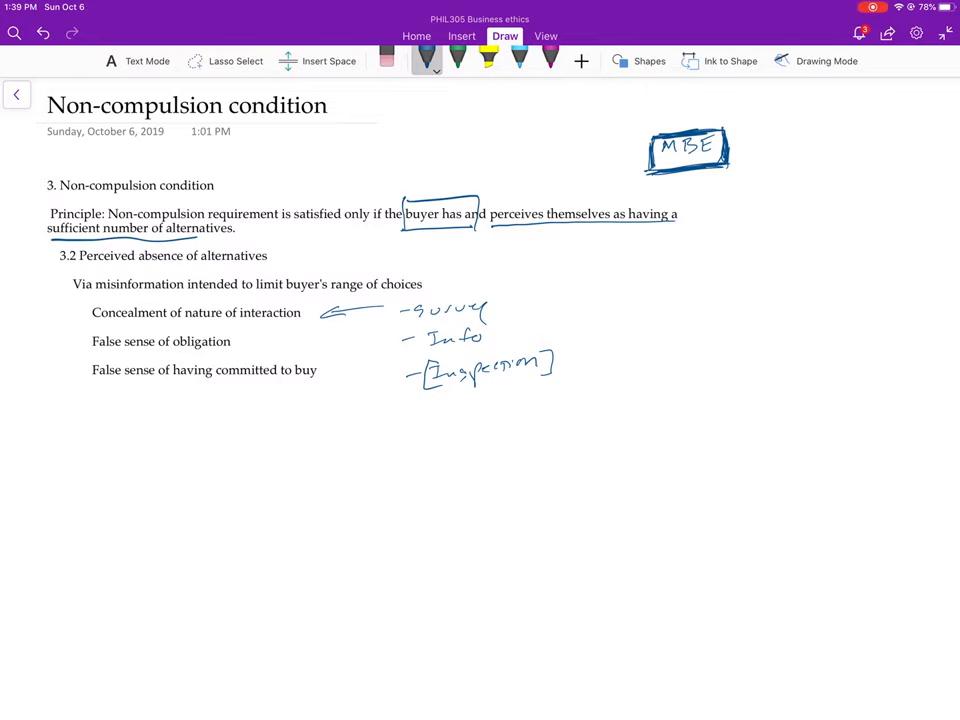
Mark the end of the alternatives sentence and bracket 'sufficient number of alternatives' in blue.
left_click_drag(235, 228, 245, 235)
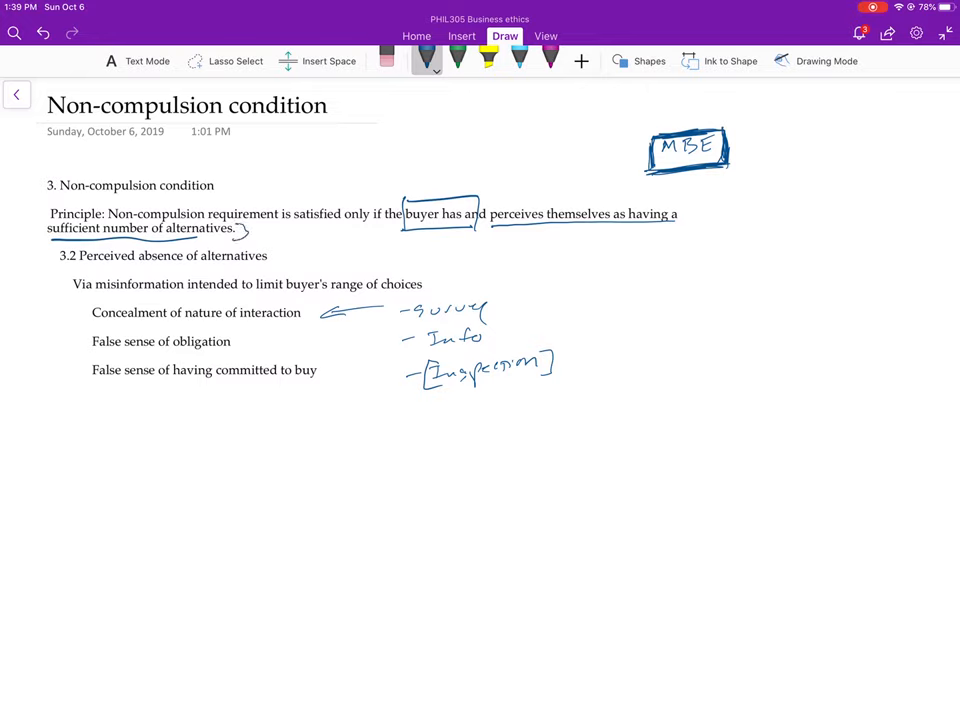
left_click_drag(45, 215, 42, 240)
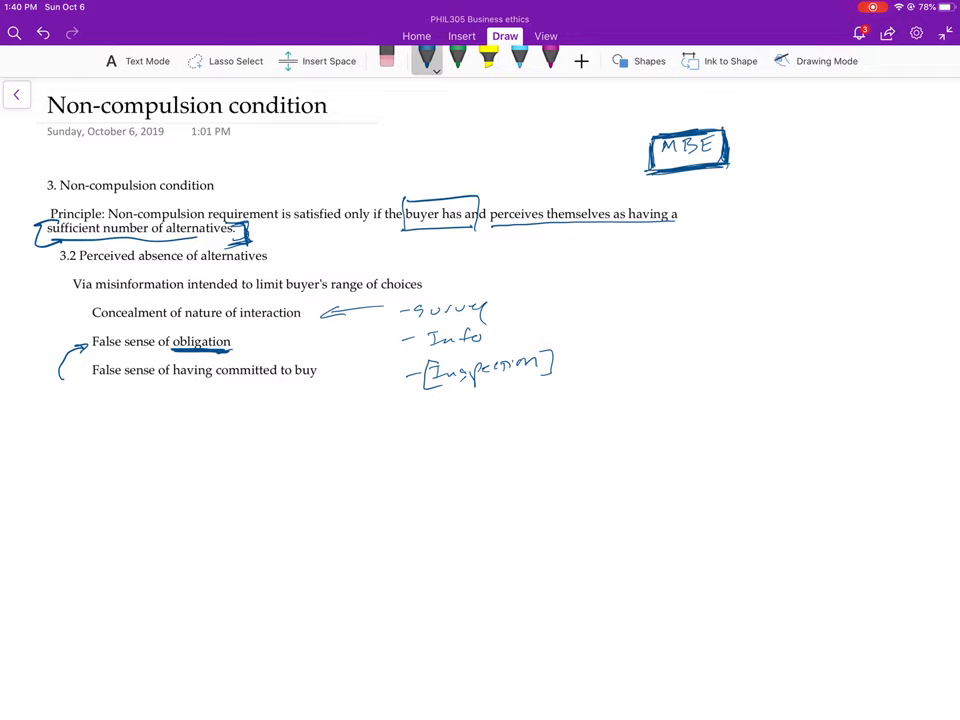
Draw a blue arrow pointing at the page date.
left_click_drag(175, 148, 235, 160)
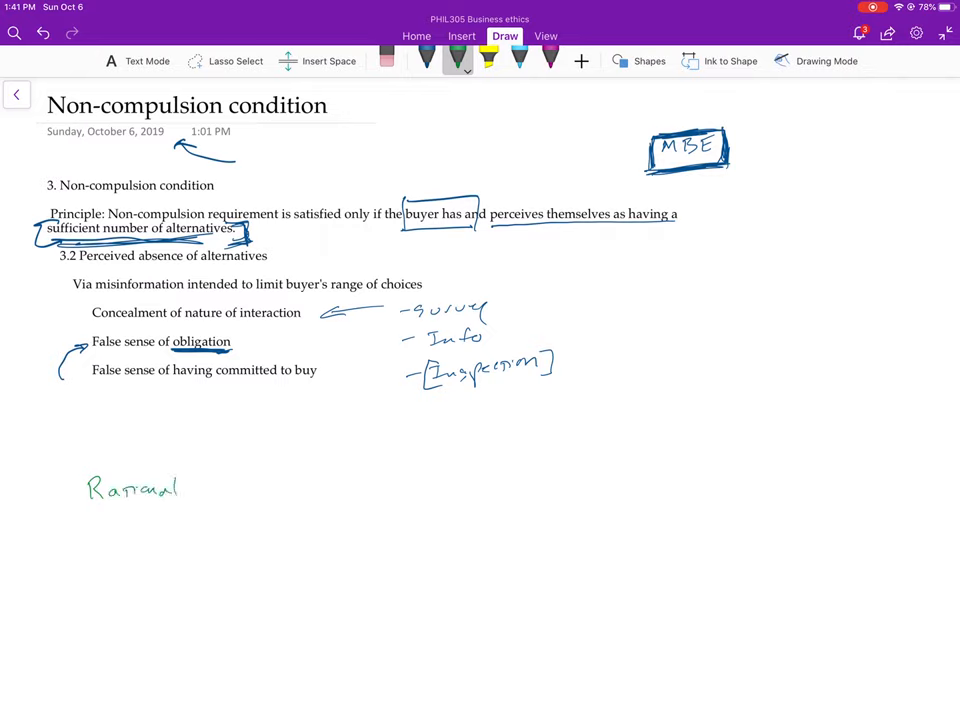
Write 'Condition' after 'Rational' in green and select a pen in the toolbar.
left_click_drag(225, 488, 238, 478)
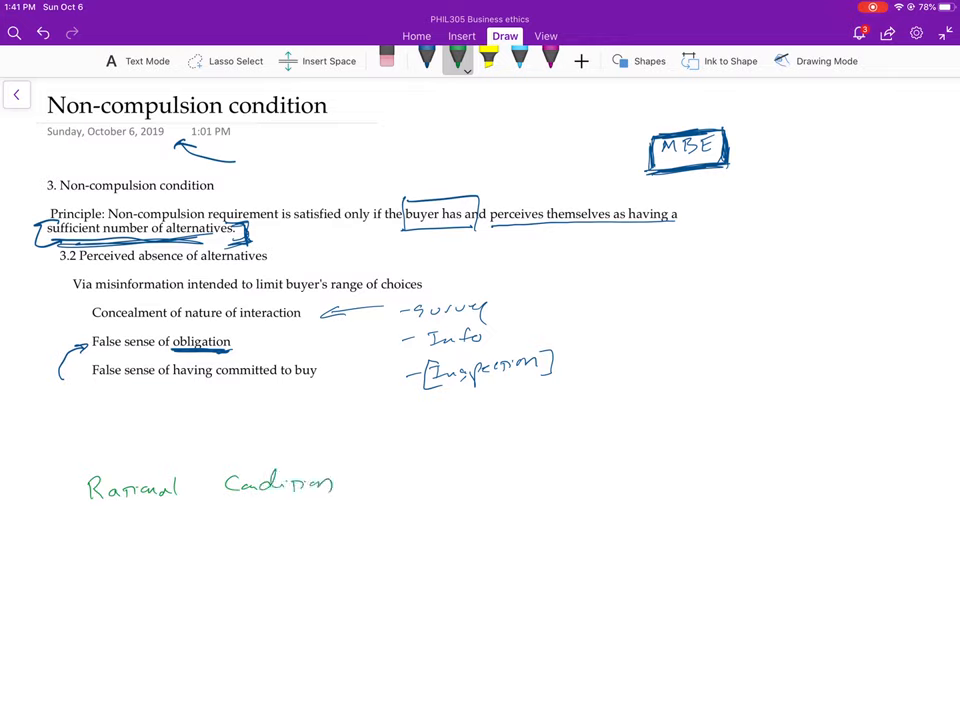
left_click(427, 60)
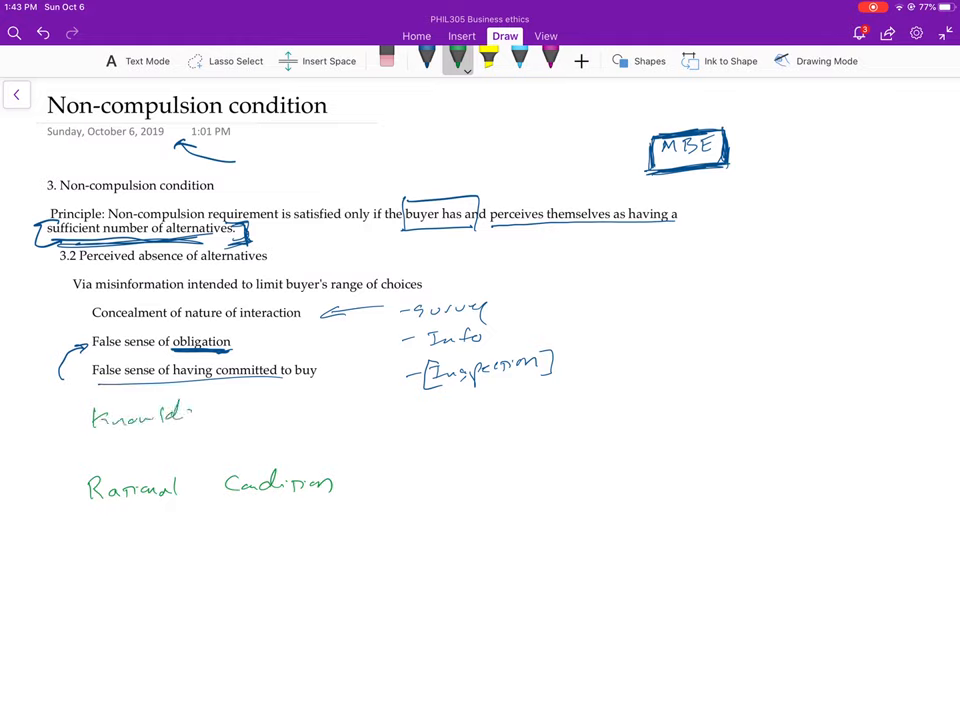
Finish the green 'Knowledge Cnd' note, box the section heading, and add a dash.
left_click_drag(175, 418, 215, 418)
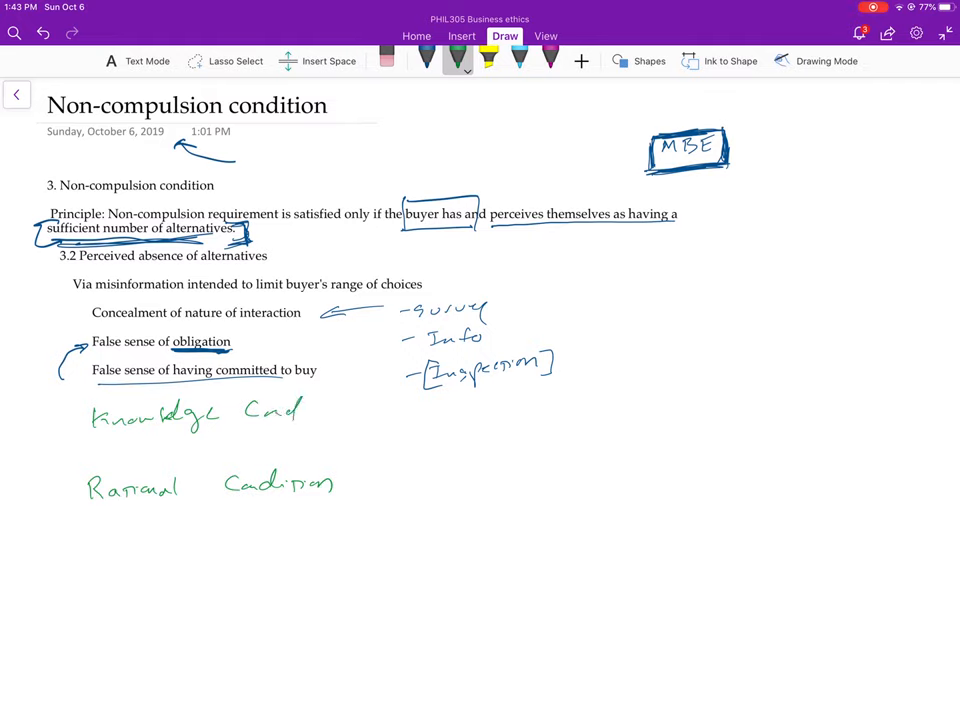
left_click_drag(185, 460, 200, 440)
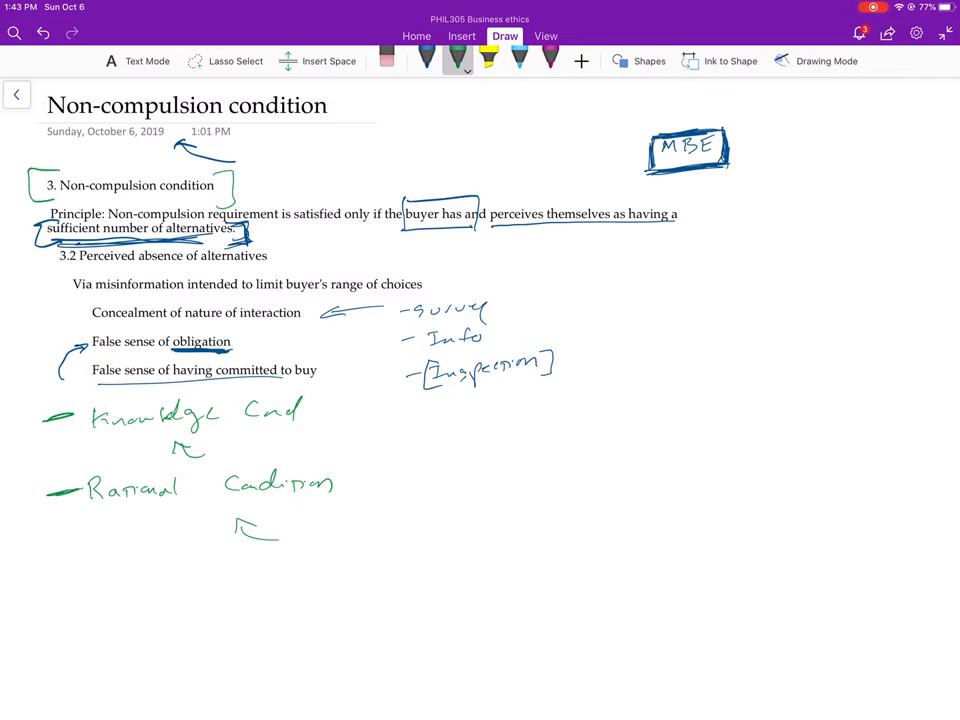
left_click_drag(335, 408, 350, 408)
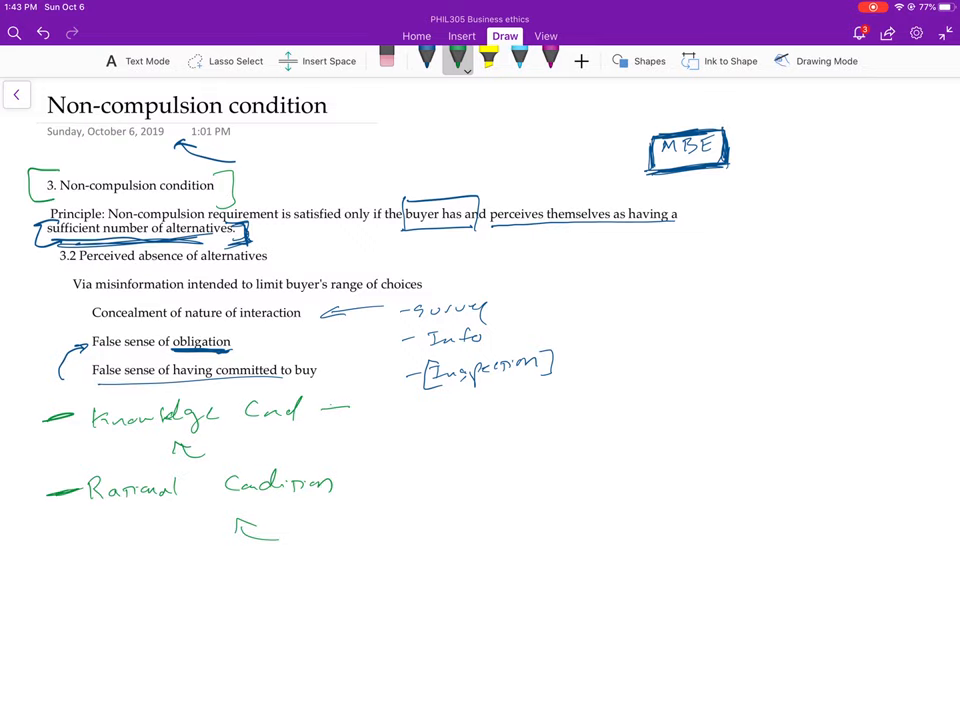